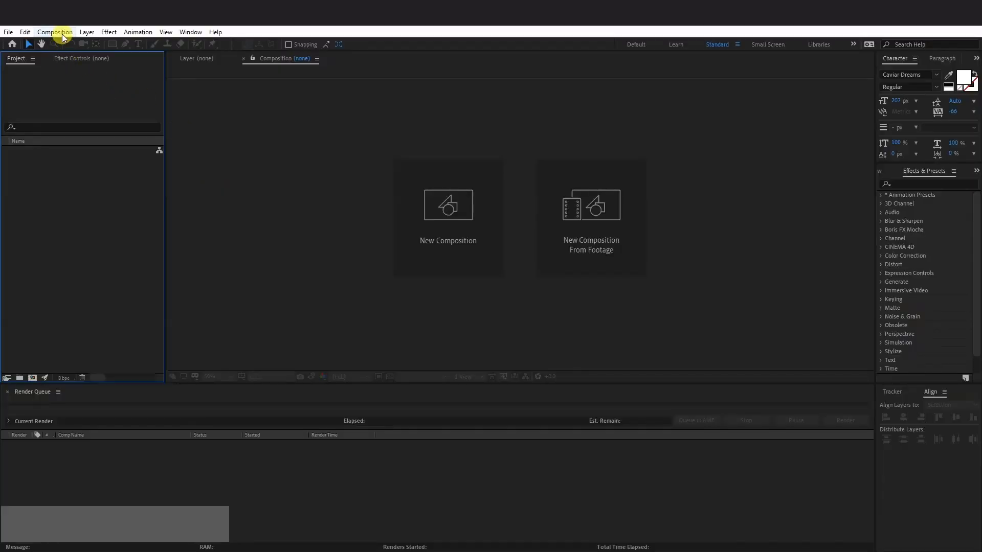
Step: Create a new 1920×1080 composition named RGB
click(448, 204)
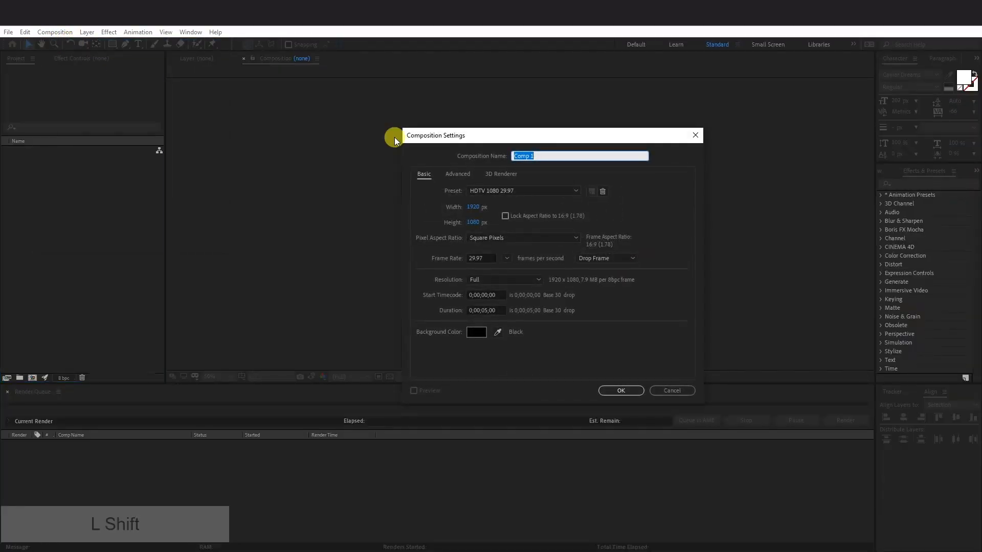
text(RGB)
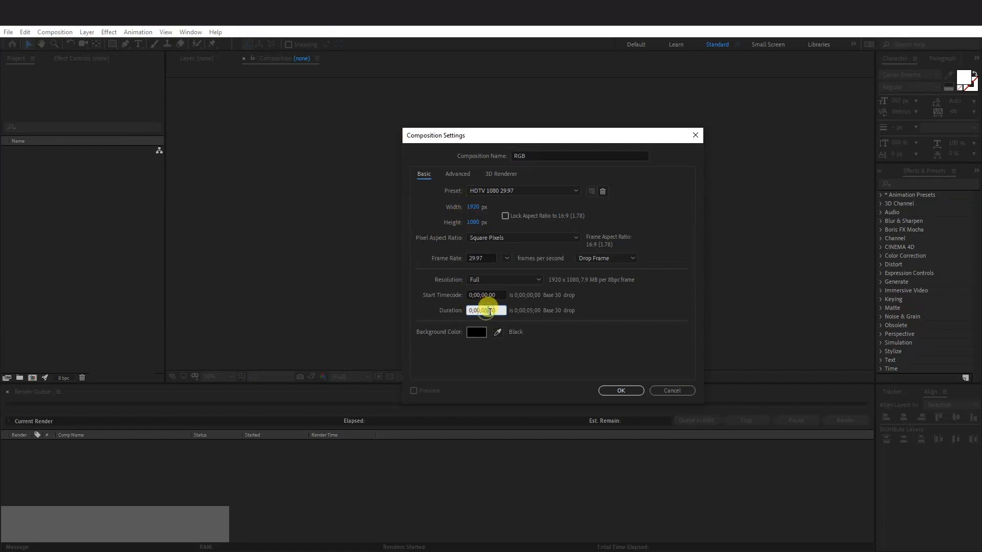
click(619, 390)
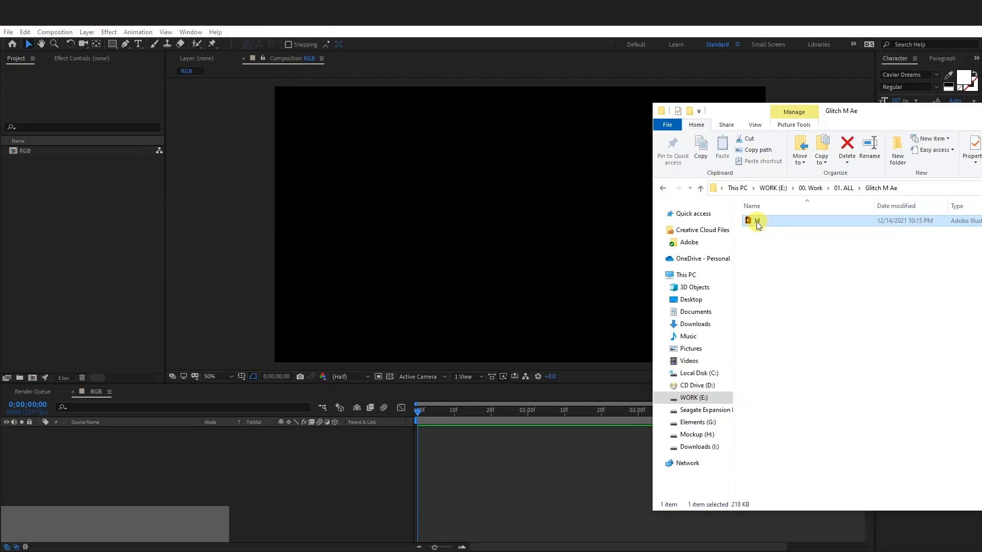
mouse_move(85, 230)
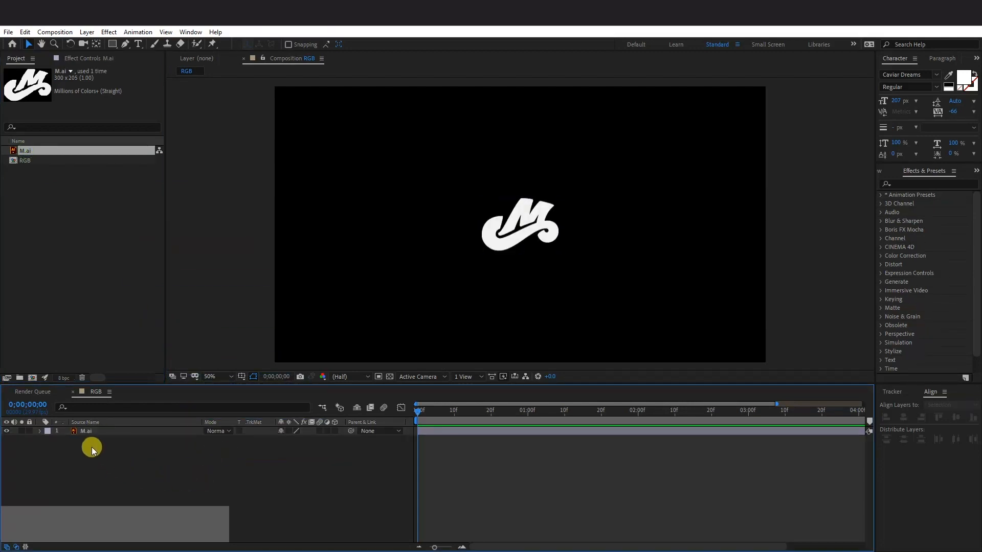
Step: Convert the M.ai logo into an M Outlines shape layer and delete the original vector layer
right_click(86, 432)
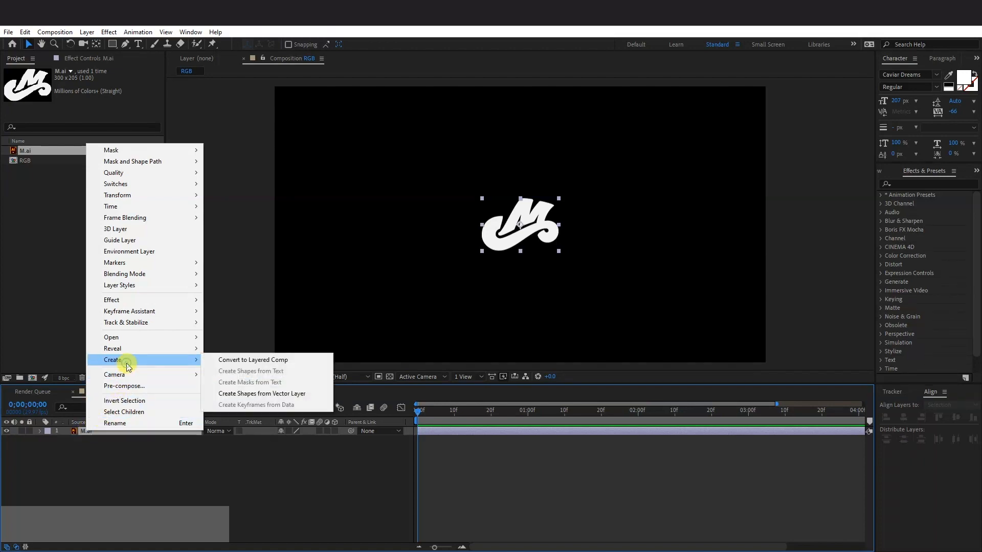
mouse_move(295, 397)
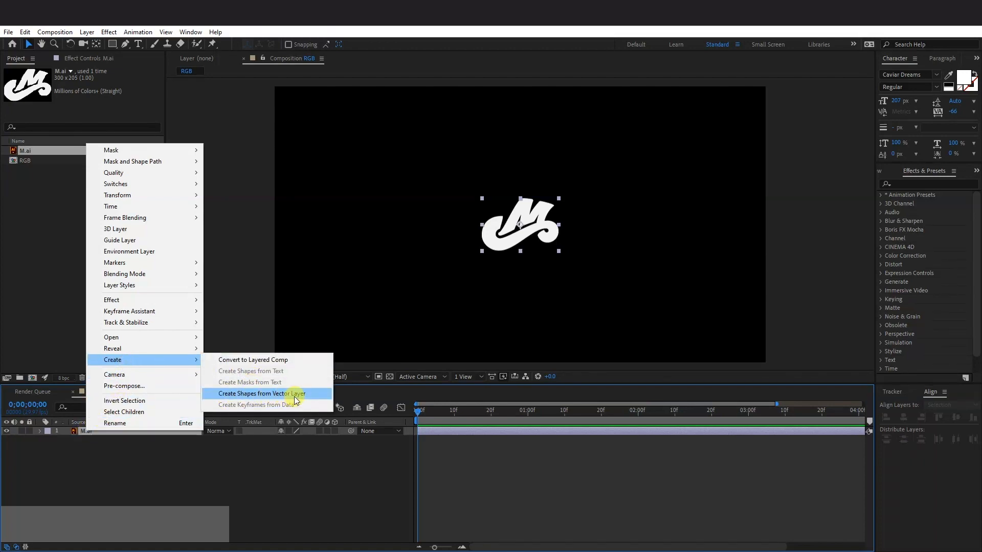
click(261, 393)
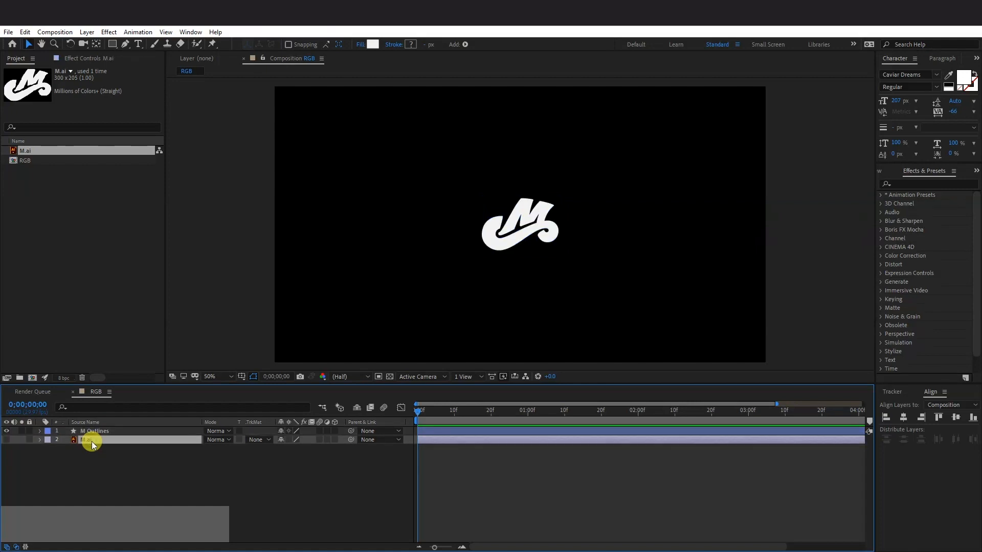
key(Delete)
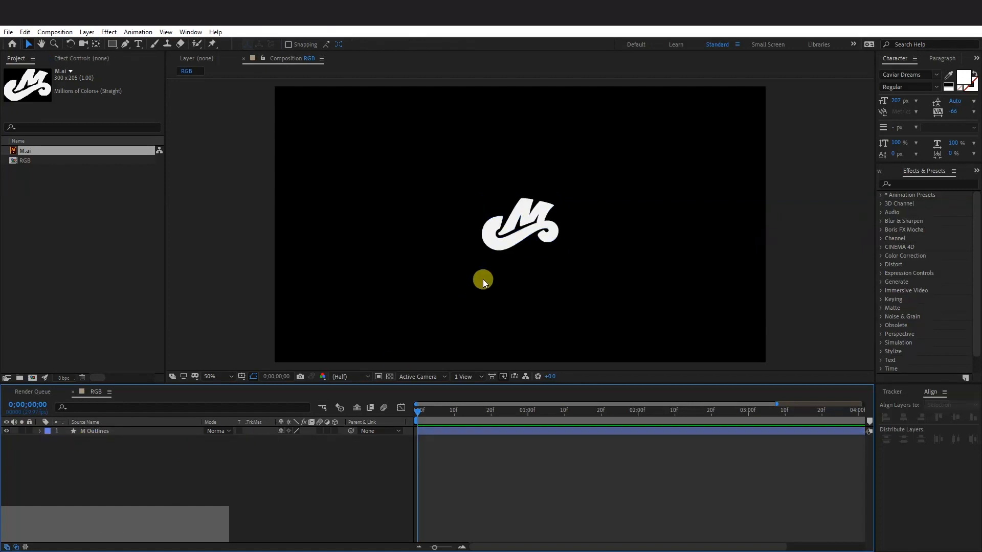
Step: Scale up the M Outlines layer and duplicate it as M Outlines 2
click(517, 224)
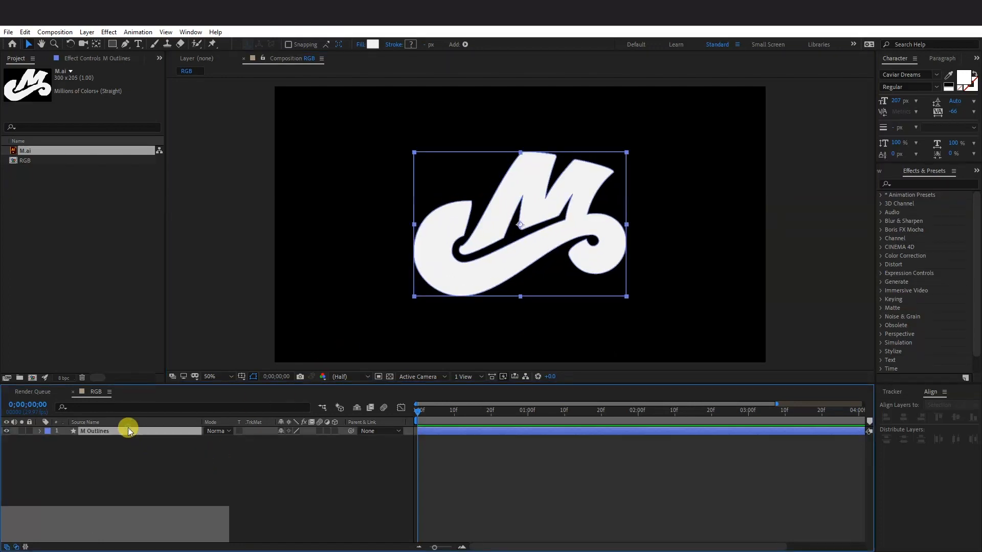
key(ctrl+d)
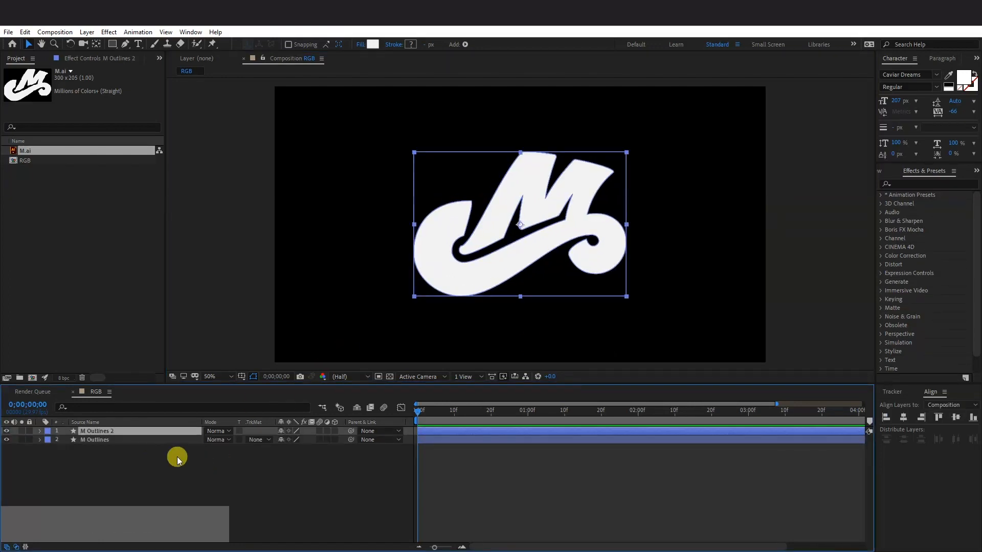
mouse_move(189, 403)
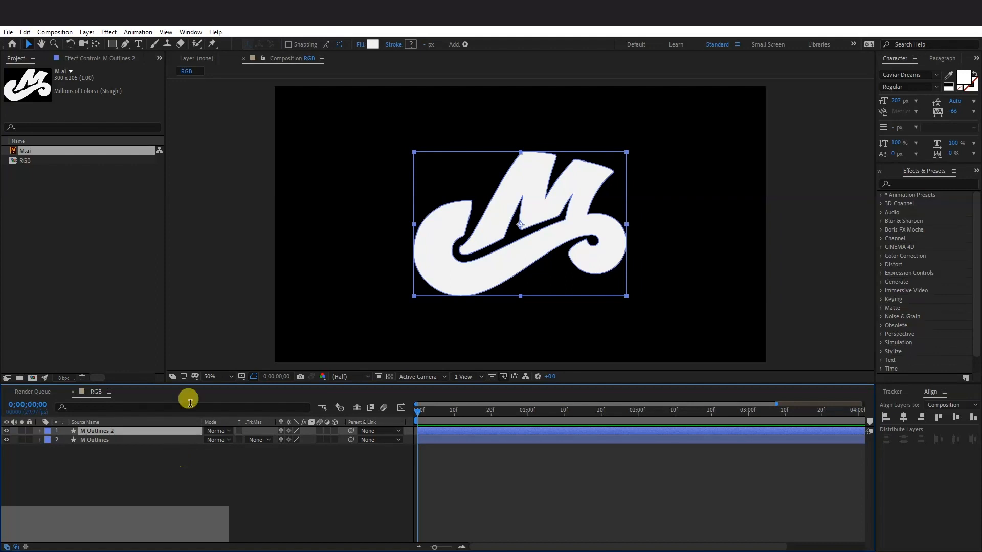
Step: Apply Set Channels to M Outlines 2 with the red channel Off, tinting the M cyan
click(108, 31)
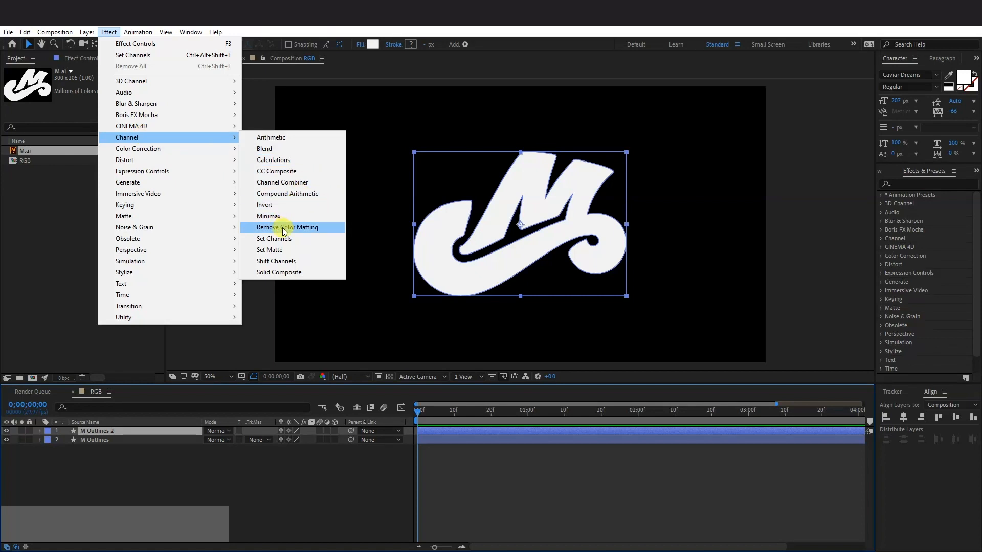
click(273, 238)
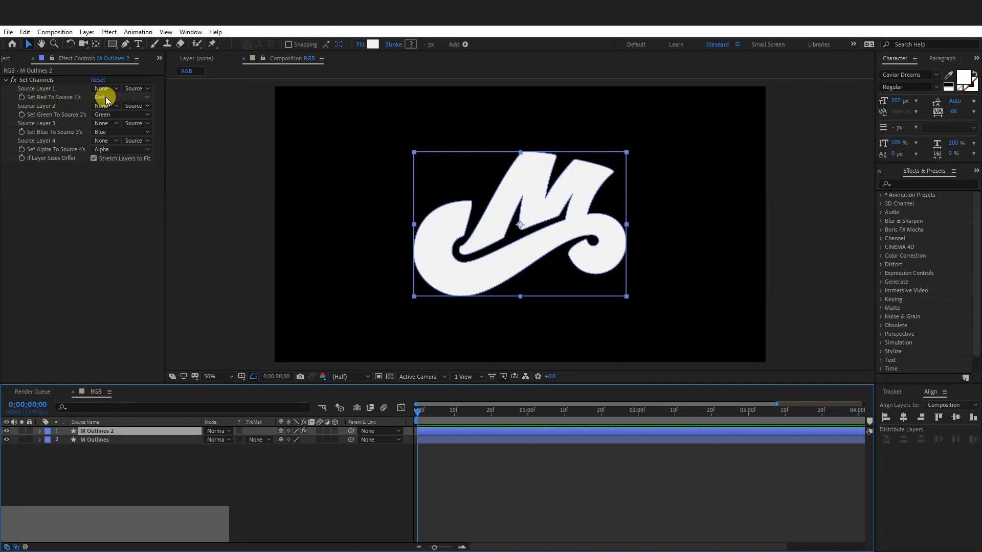
click(105, 97)
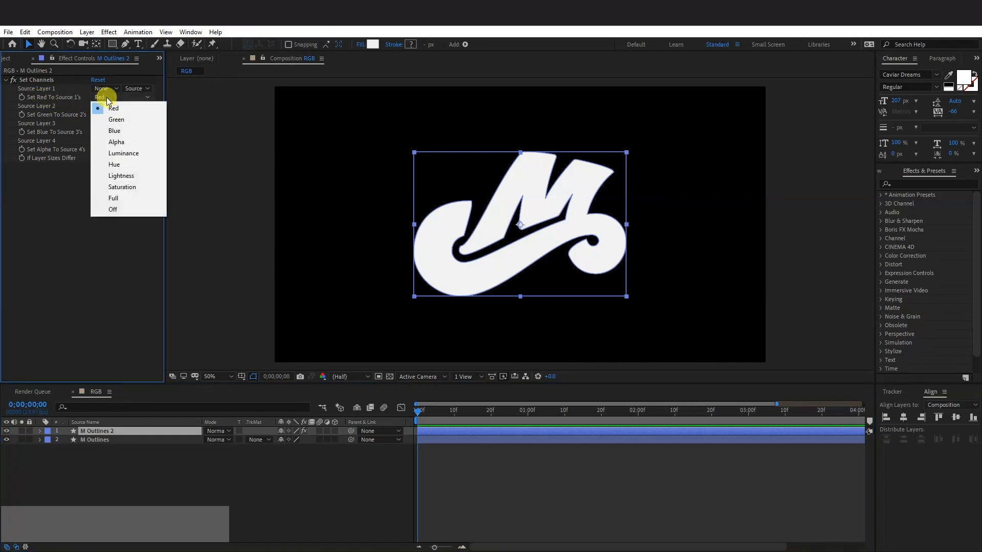
click(113, 209)
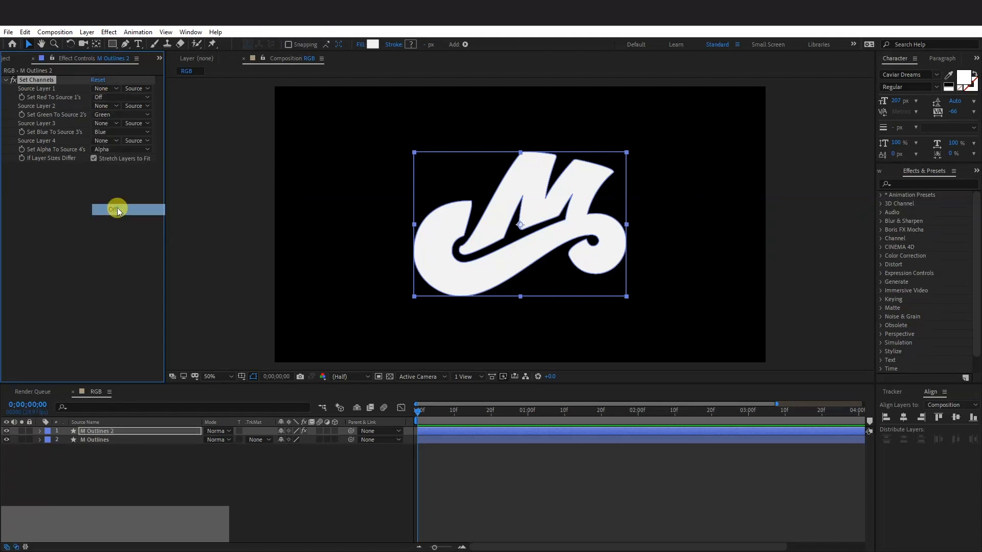
click(116, 208)
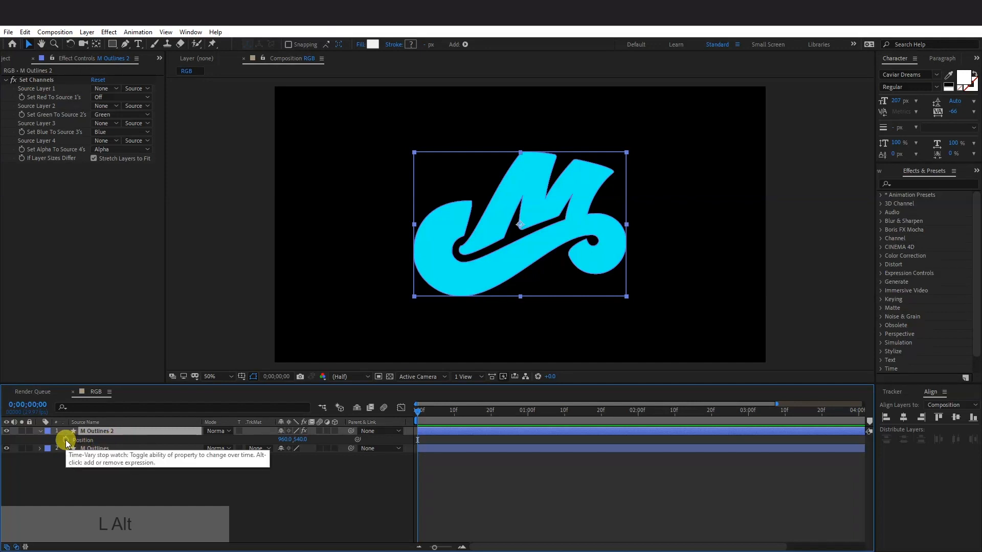
Step: Give M Outlines 2 a wiggle(4,7) position expression and Add blend mode
click(65, 440)
text(wiggle()
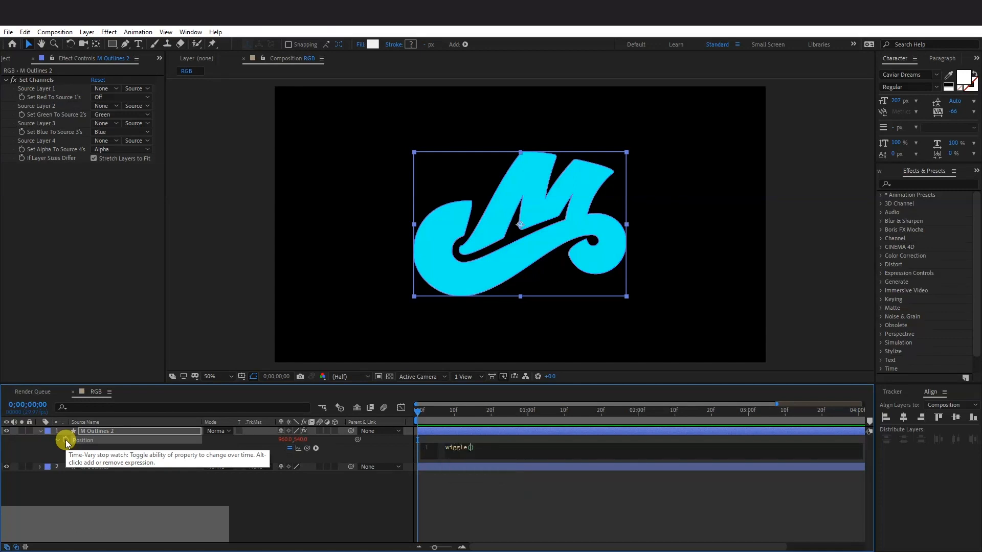
text(4,7)
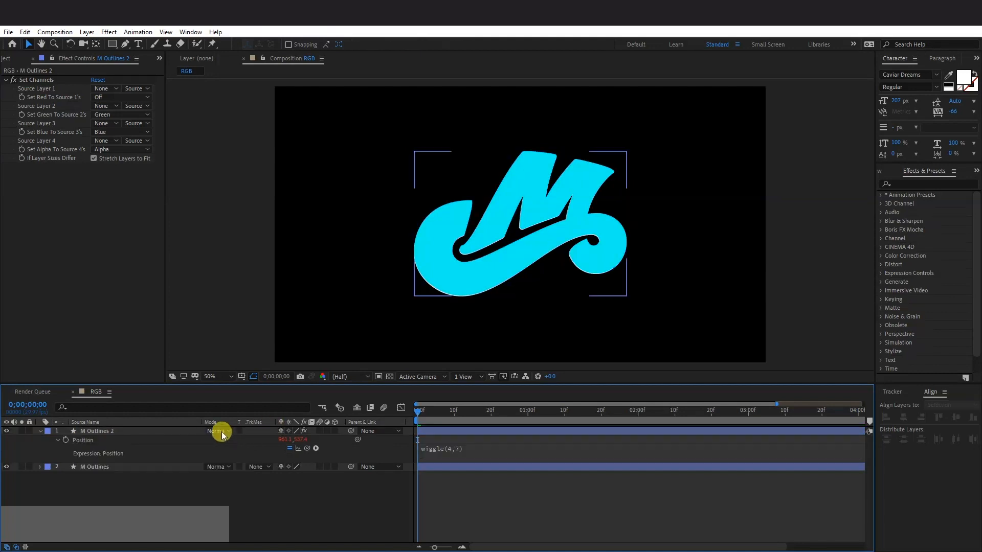
click(216, 431)
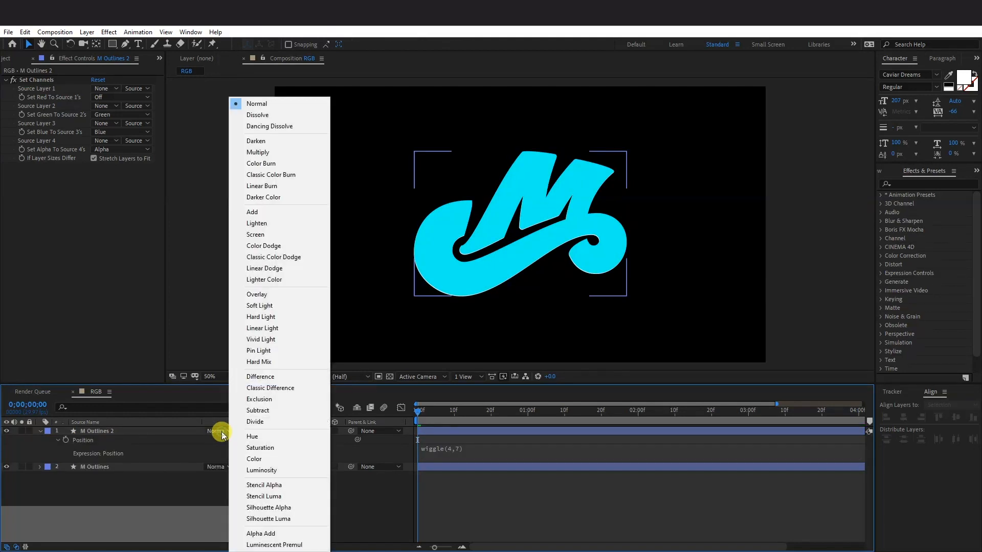
click(253, 212)
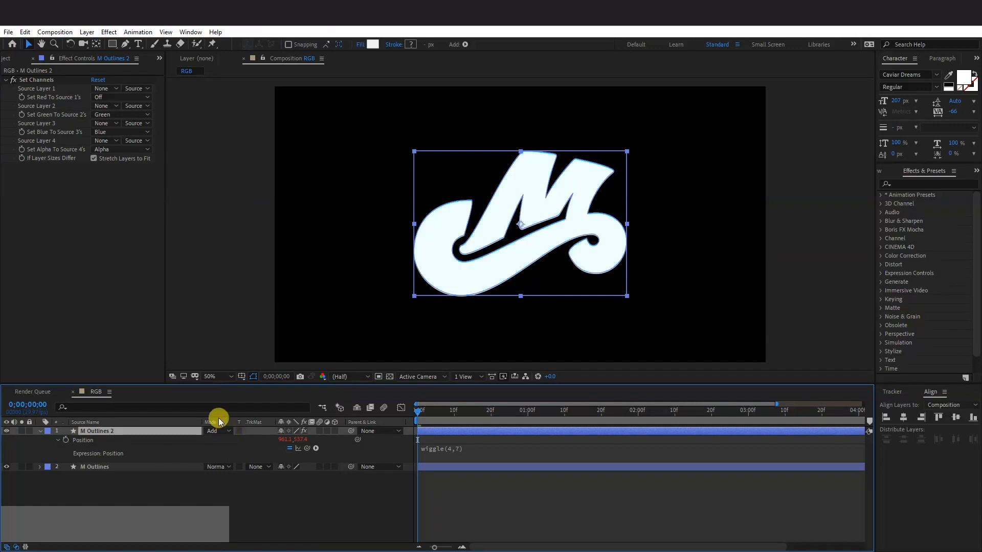
mouse_move(21, 544)
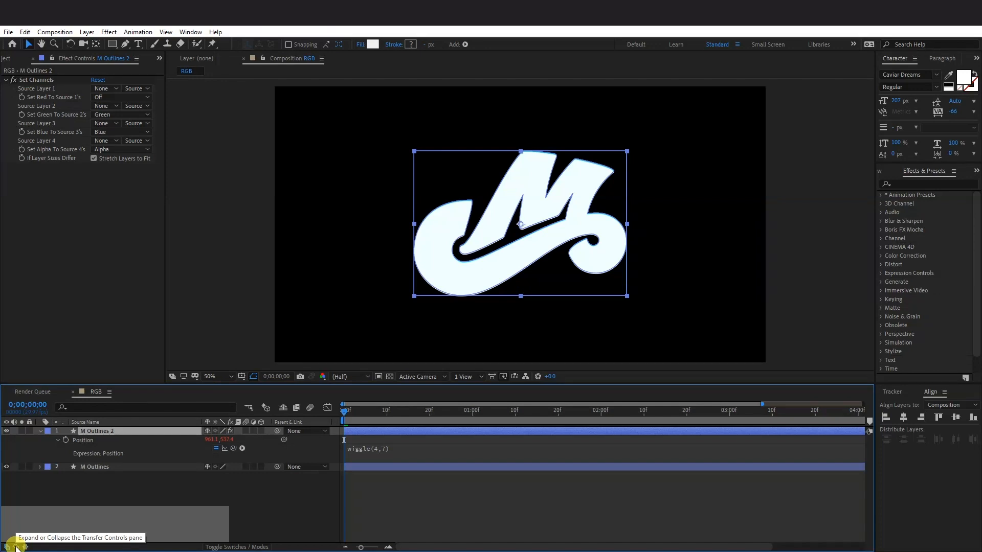
Step: On the third copy M Outlines 3, set blue Off and red back to Red in Set Channels
click(10, 546)
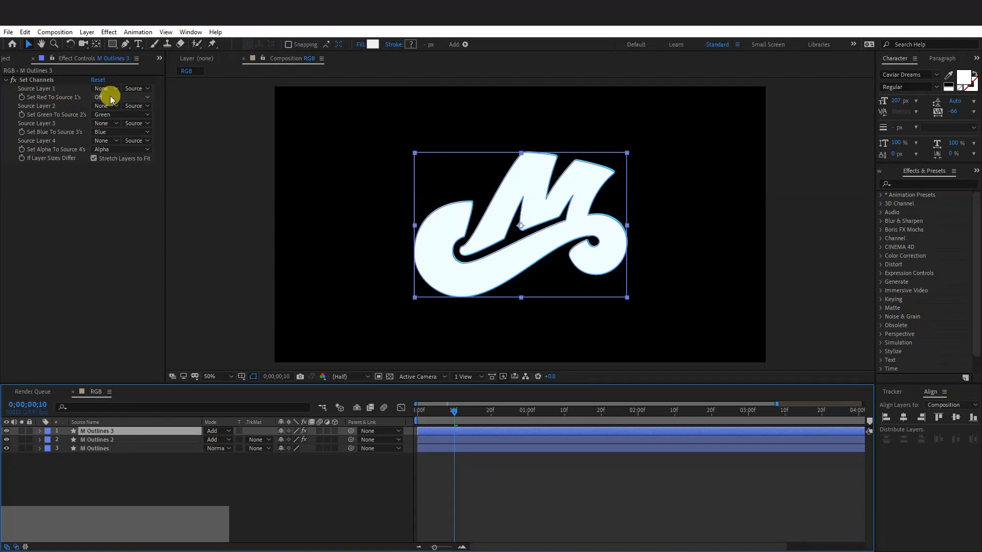
click(107, 132)
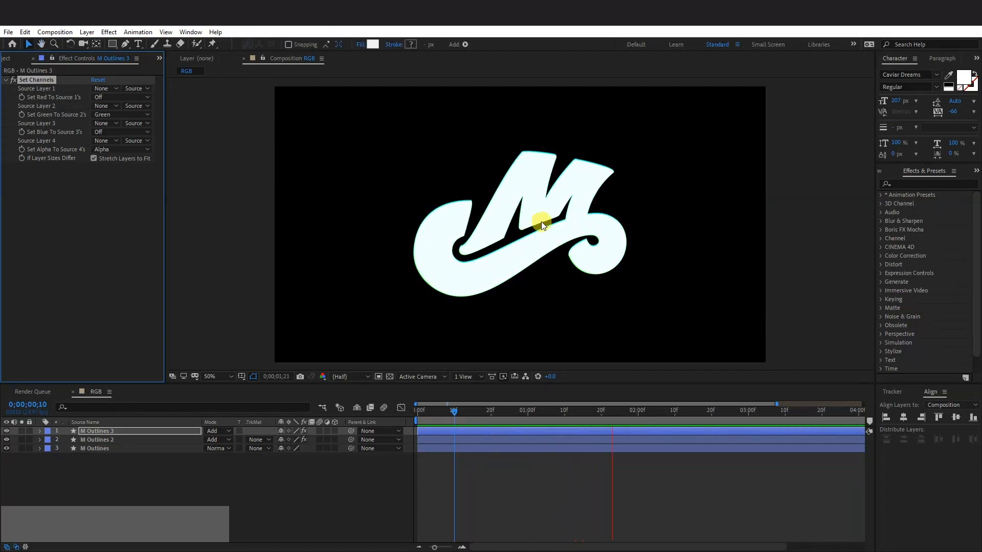
click(105, 97)
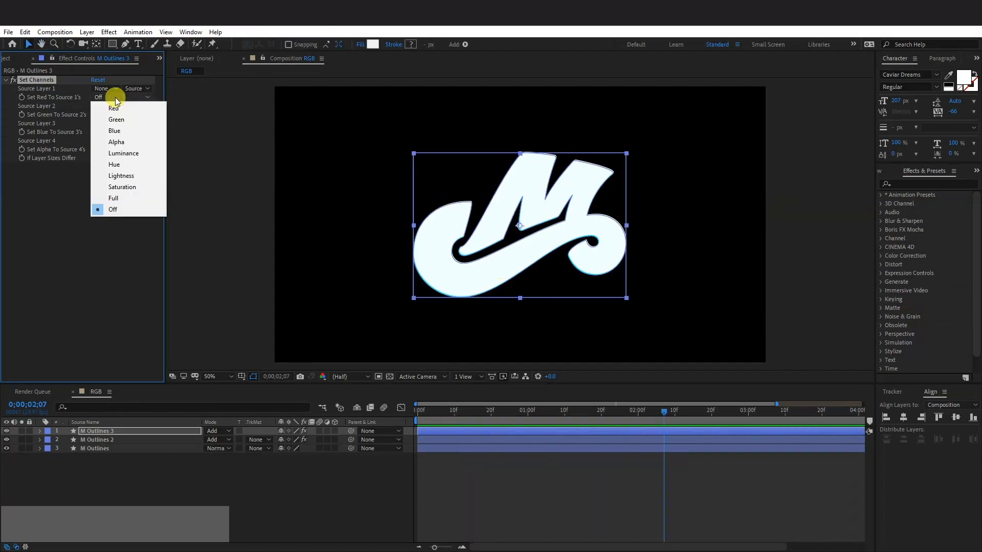
click(113, 108)
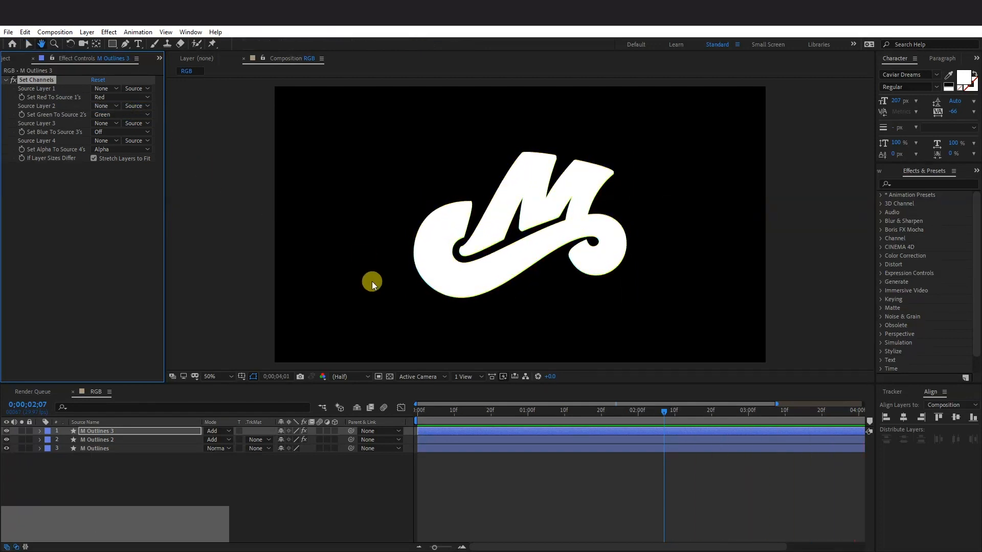
click(97, 431)
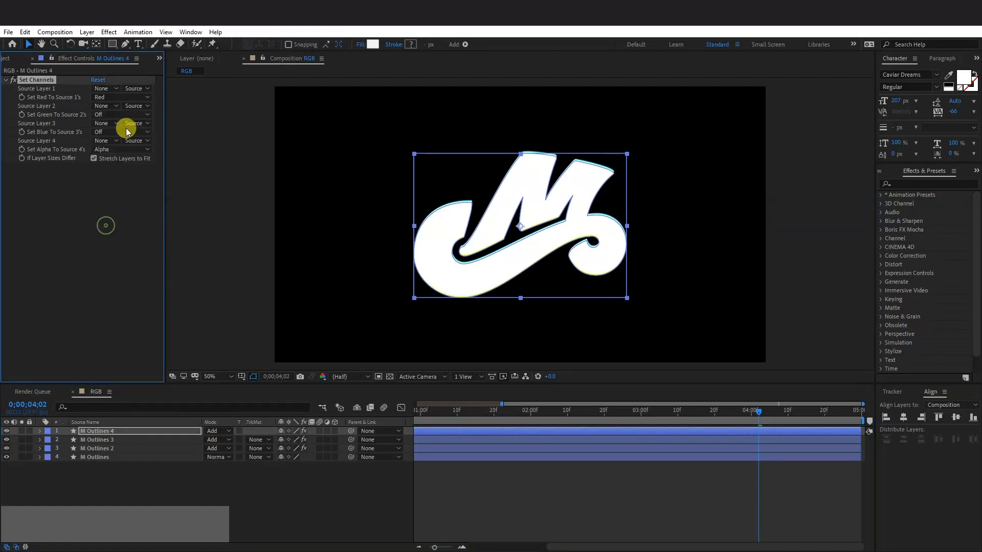
Step: On M Outlines 4, set the blue channel to take the Red source with green Off
click(105, 132)
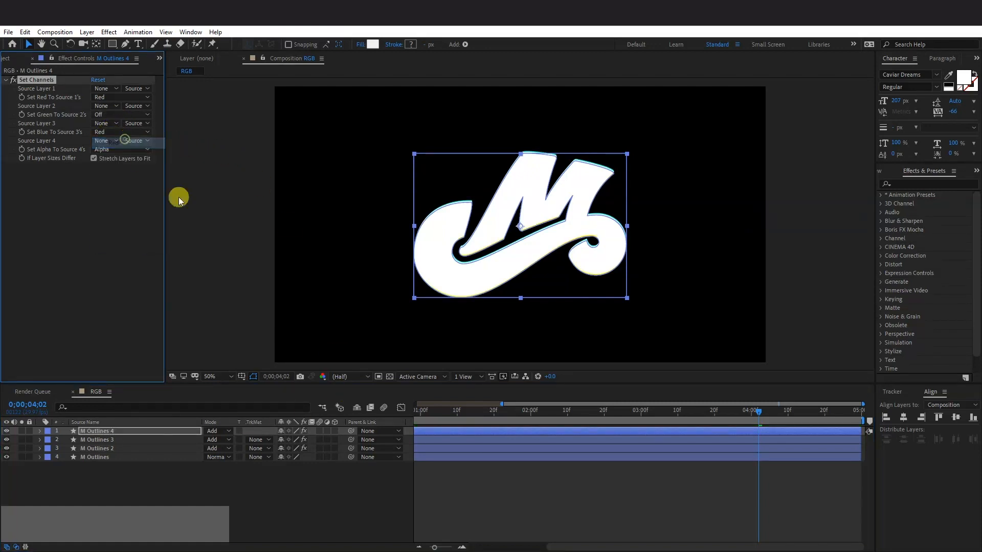